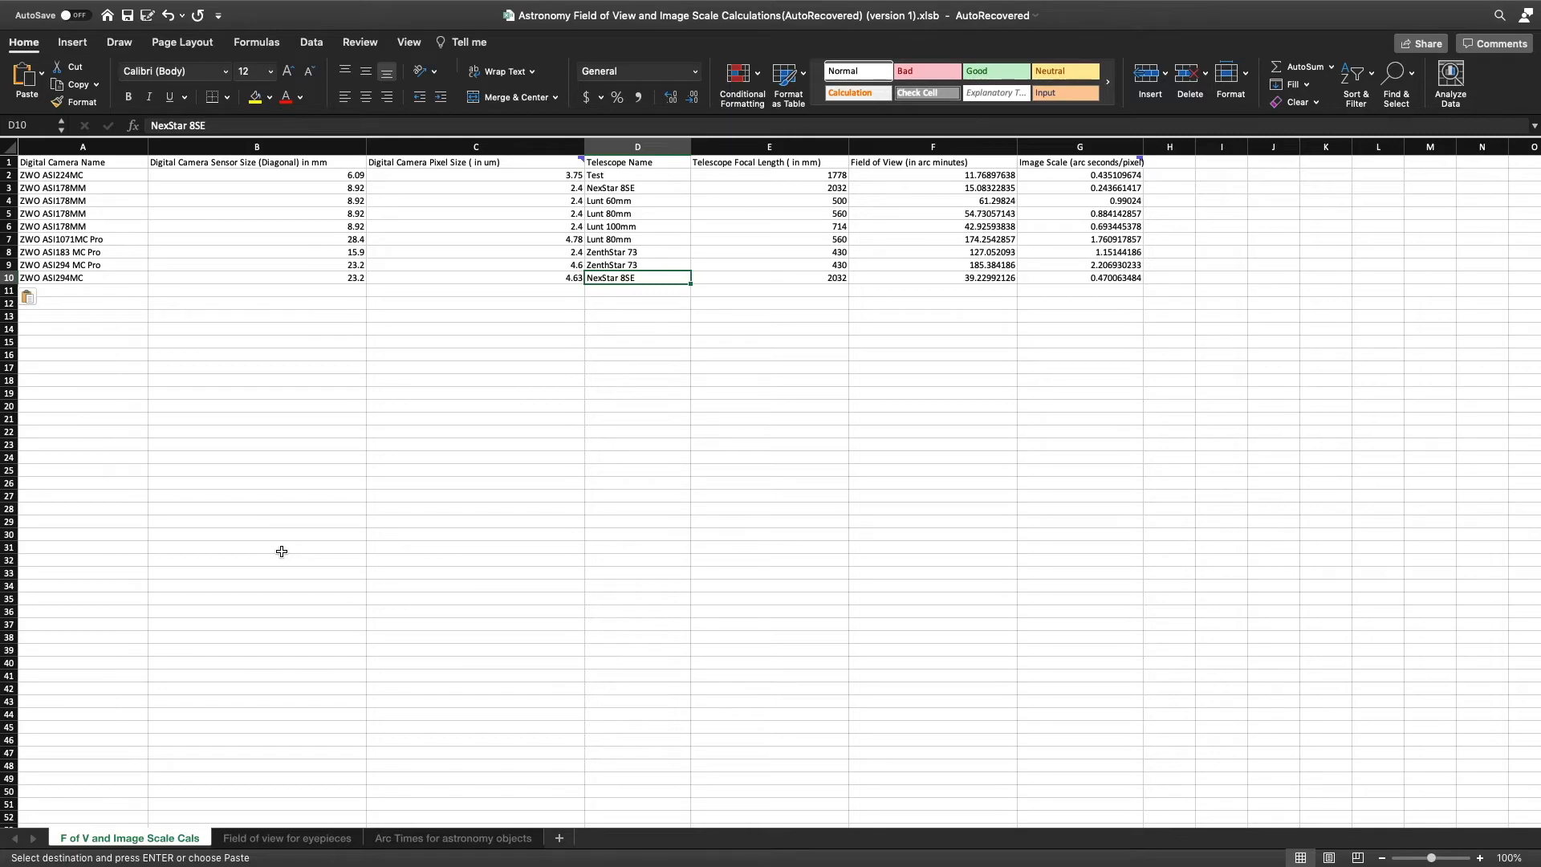
mouse_move(226, 264)
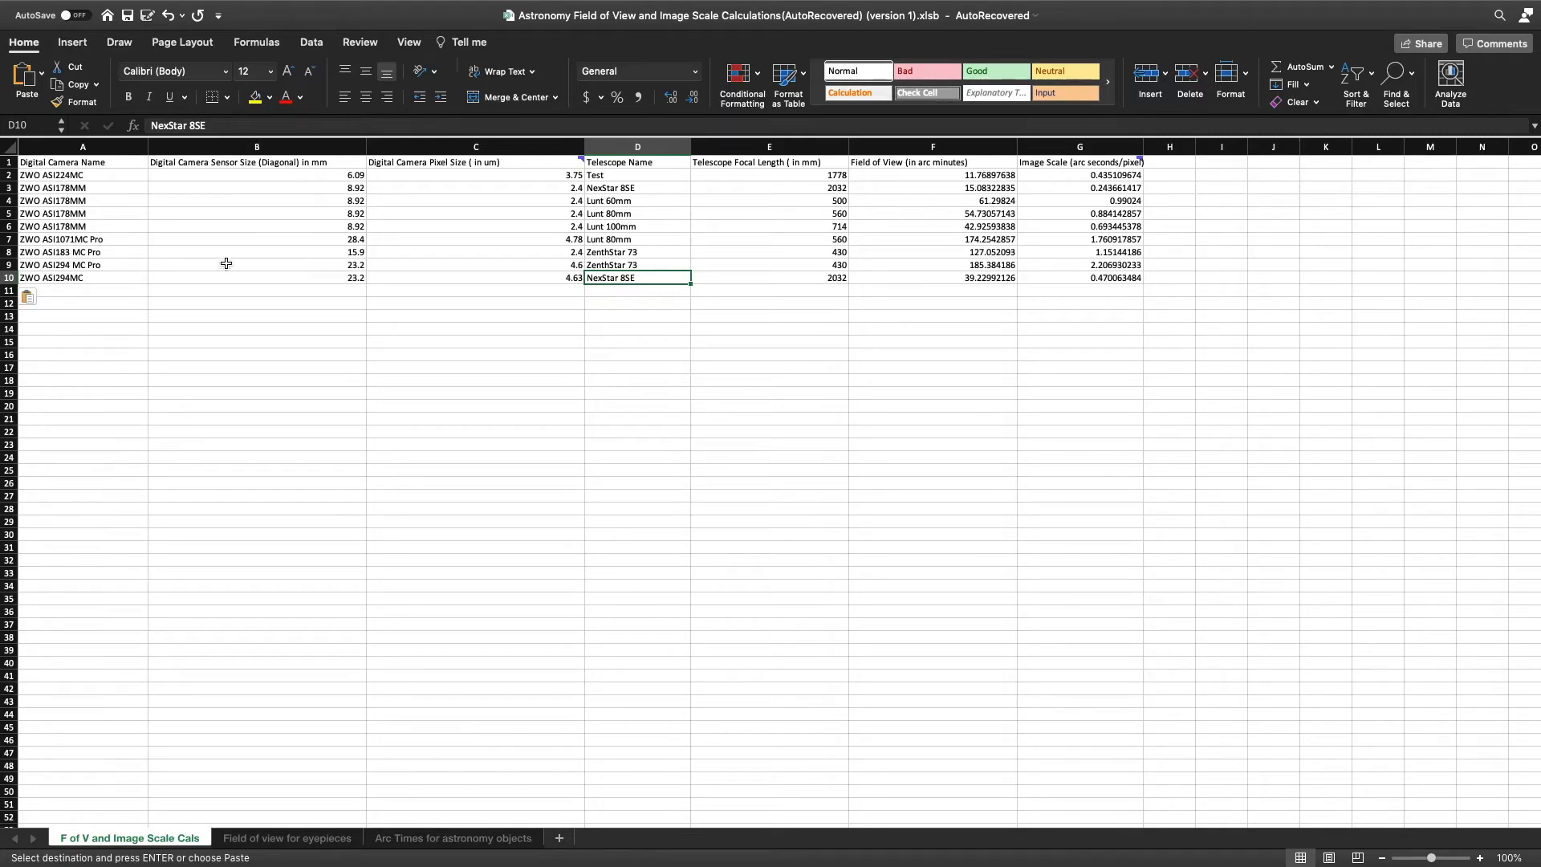
mouse_move(483, 179)
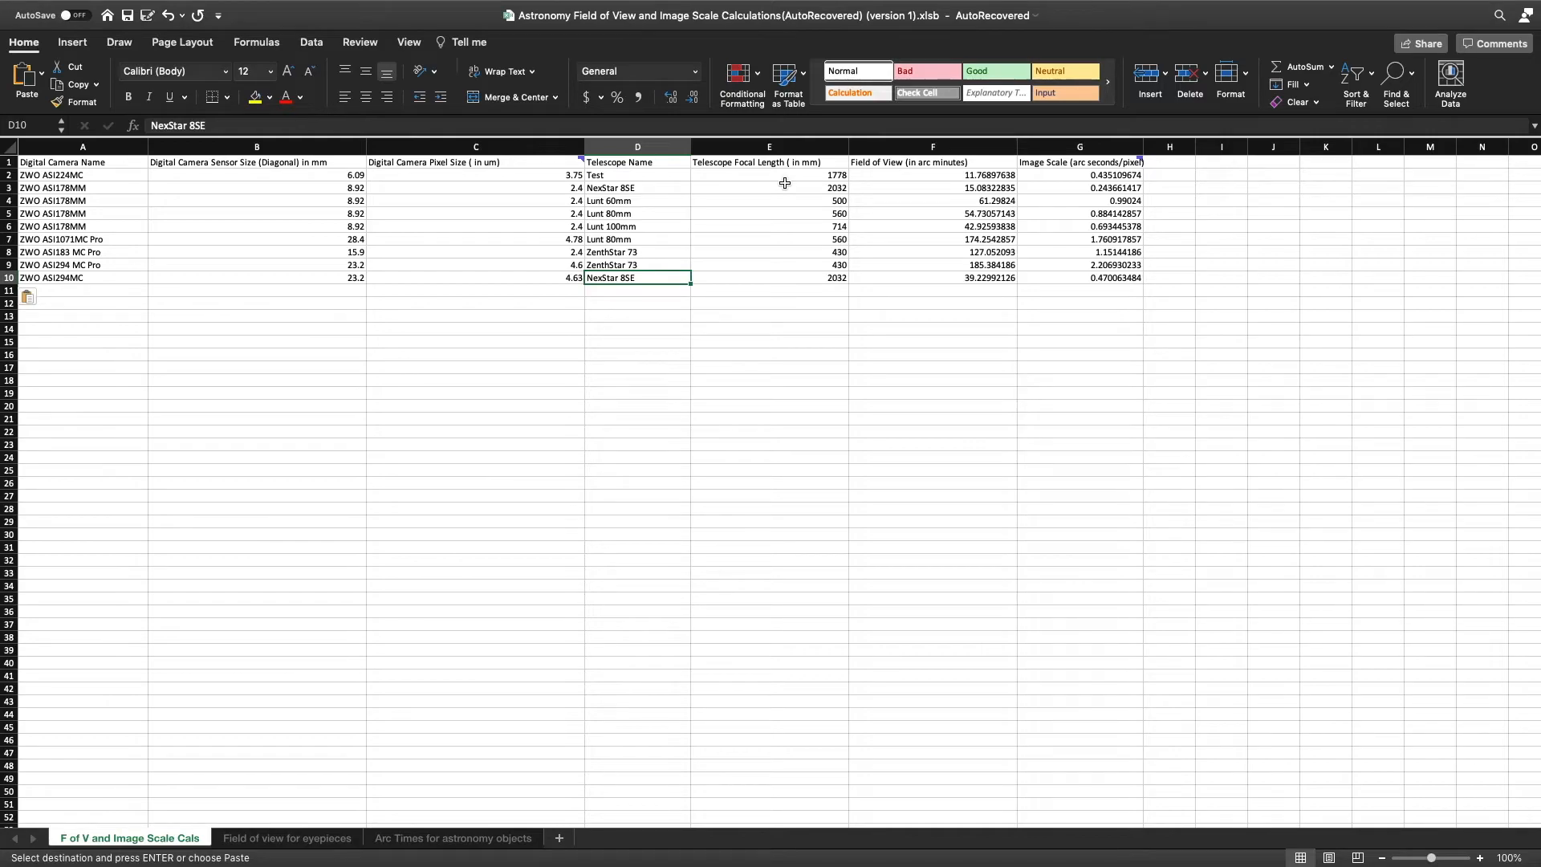
mouse_move(743, 292)
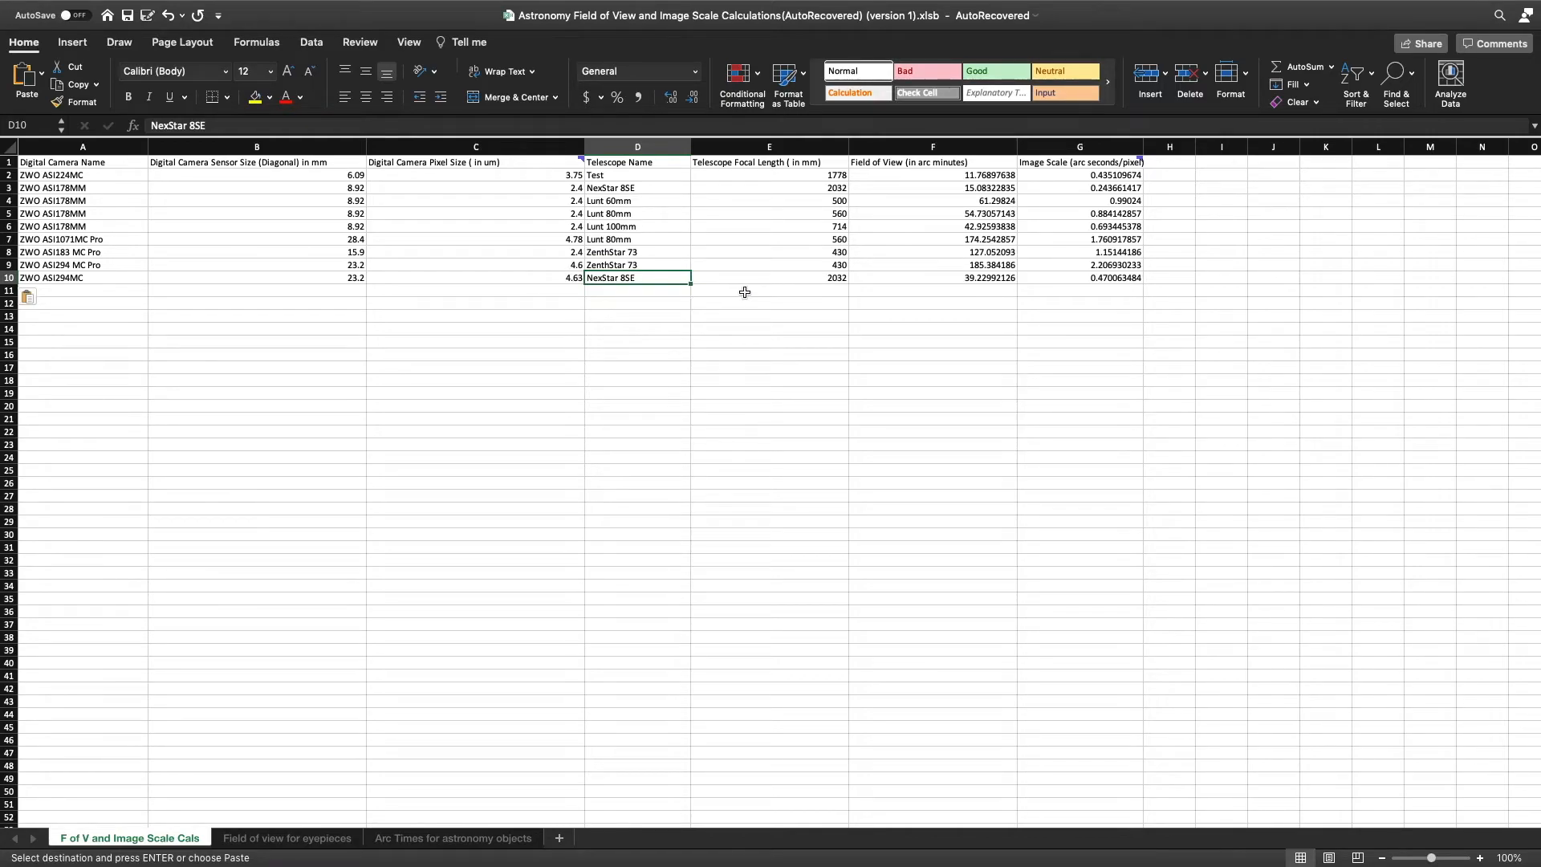
mouse_move(659, 302)
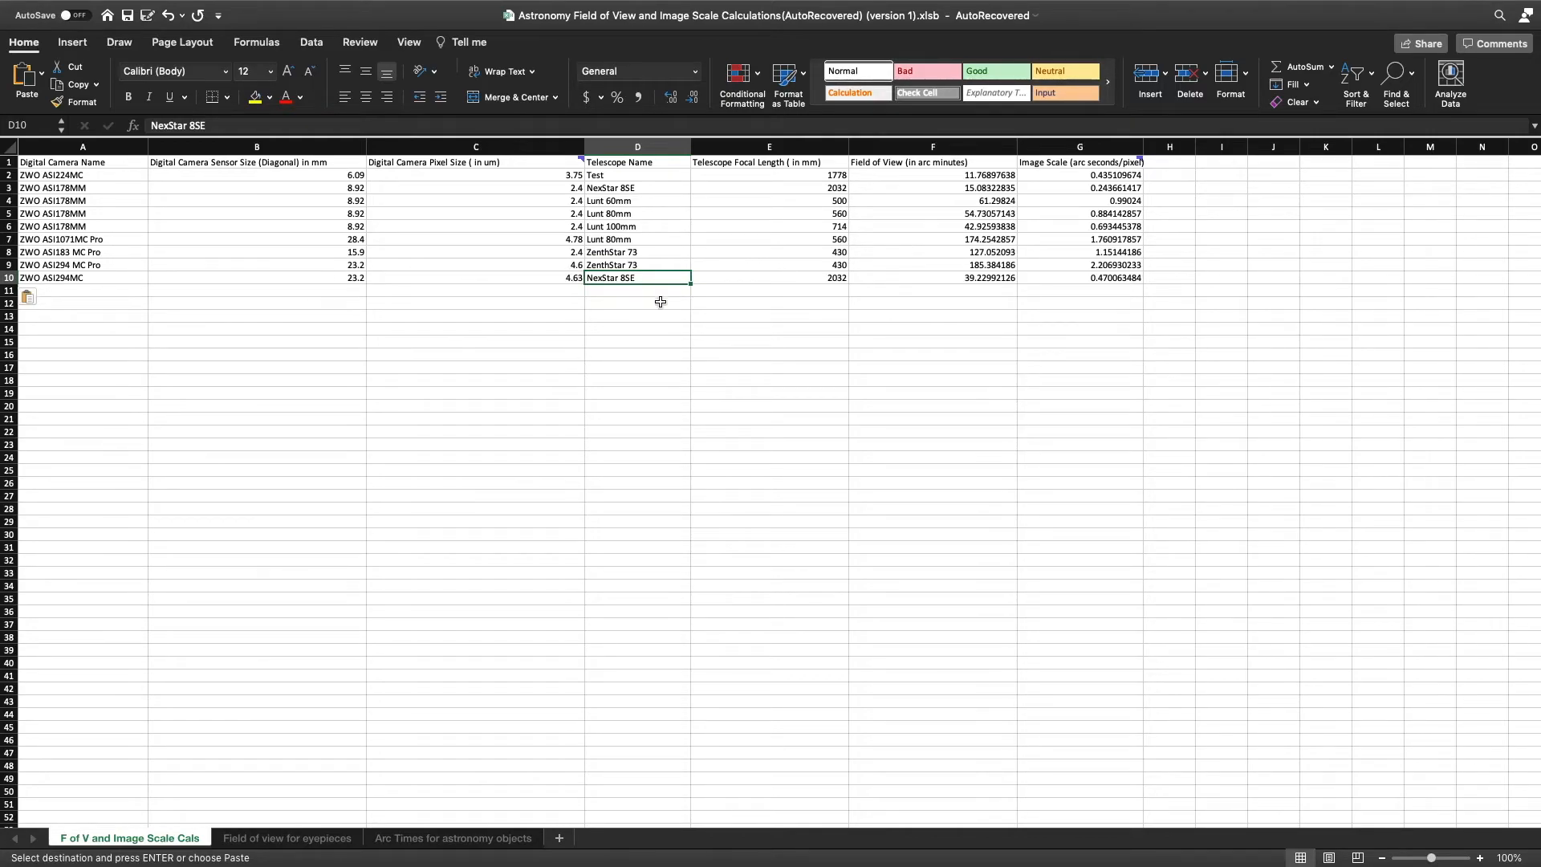
Step: Inspect the field of view formula in F10, then switch to the eyepiece field of view sheet
click(931, 278)
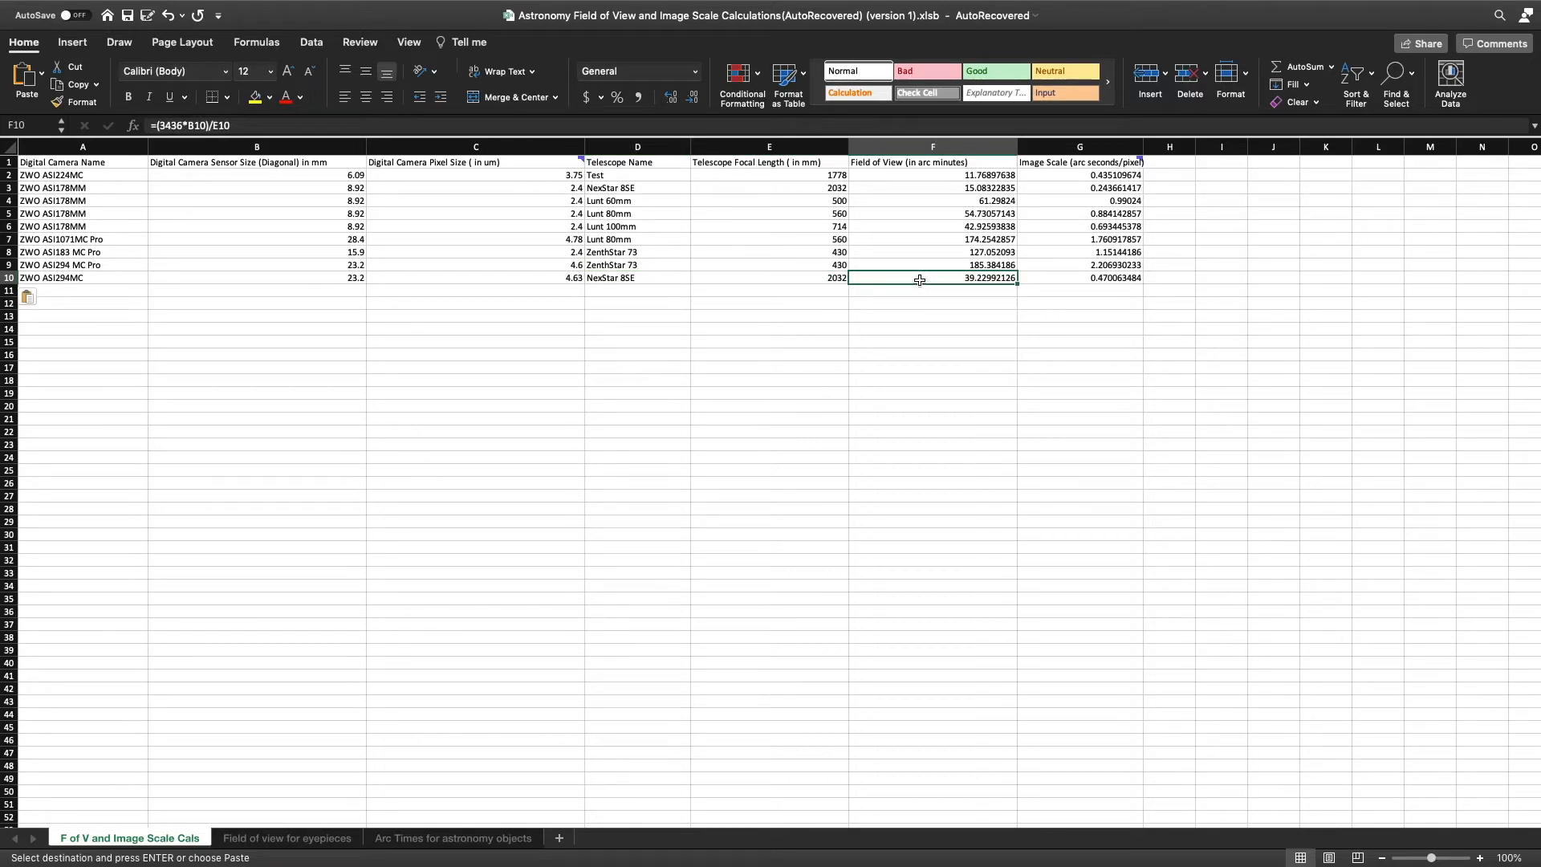
mouse_move(791, 298)
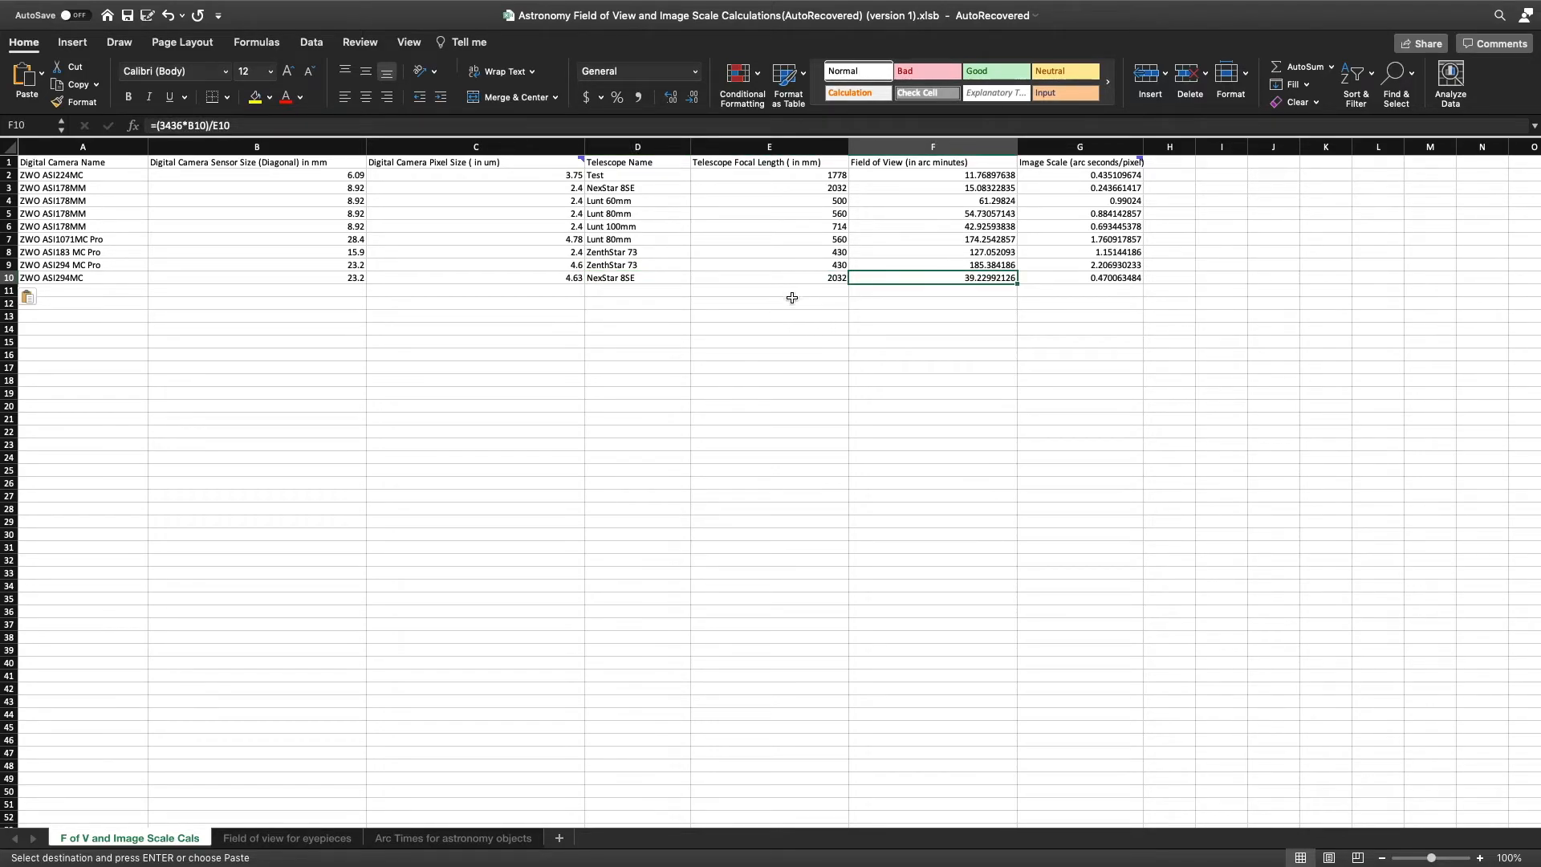
mouse_move(782, 309)
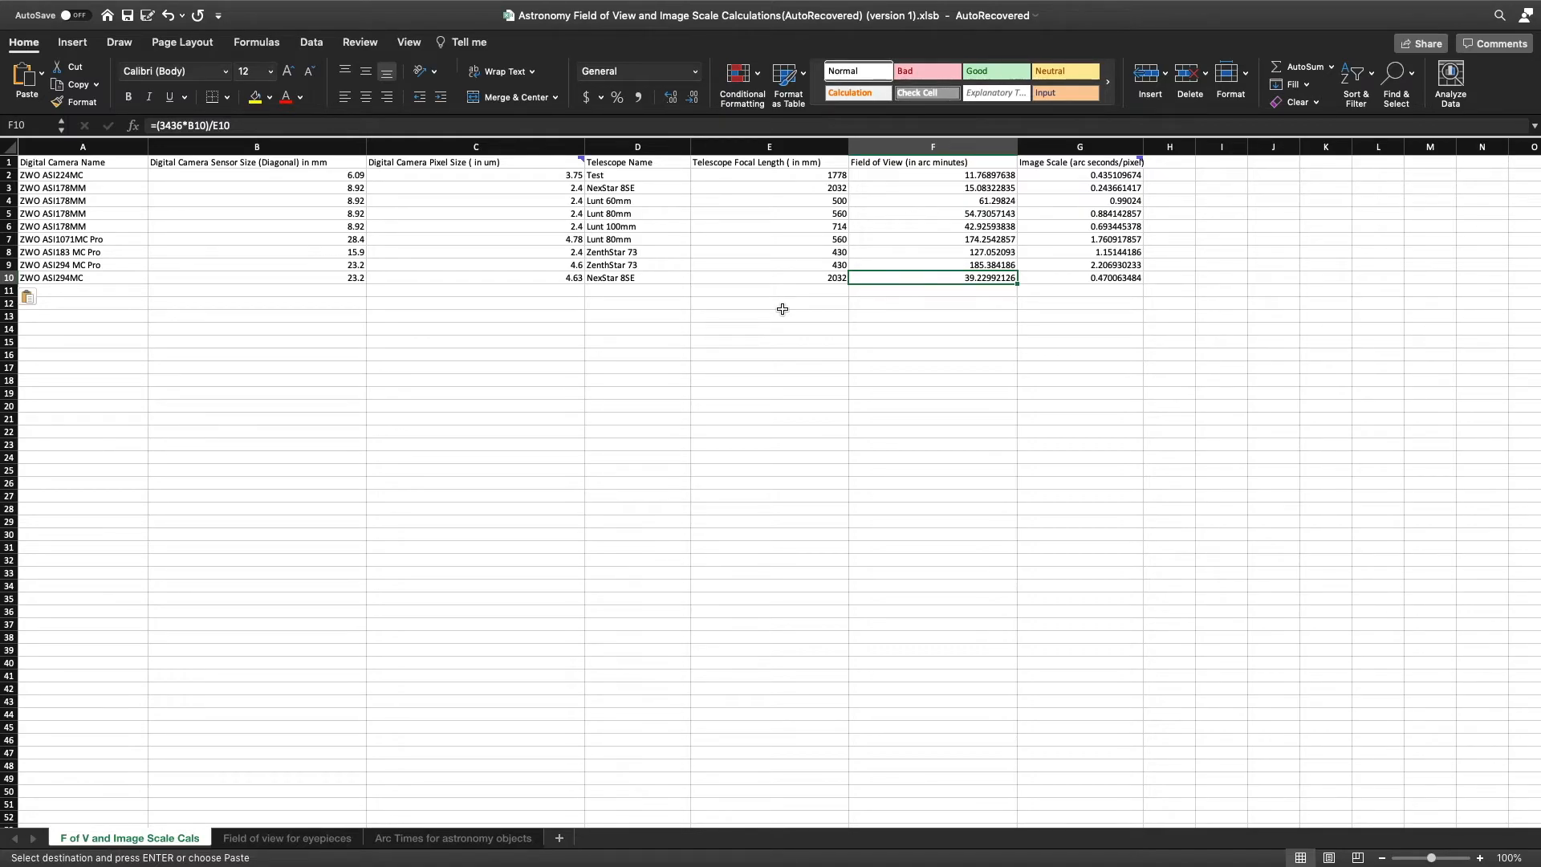
mouse_move(951, 235)
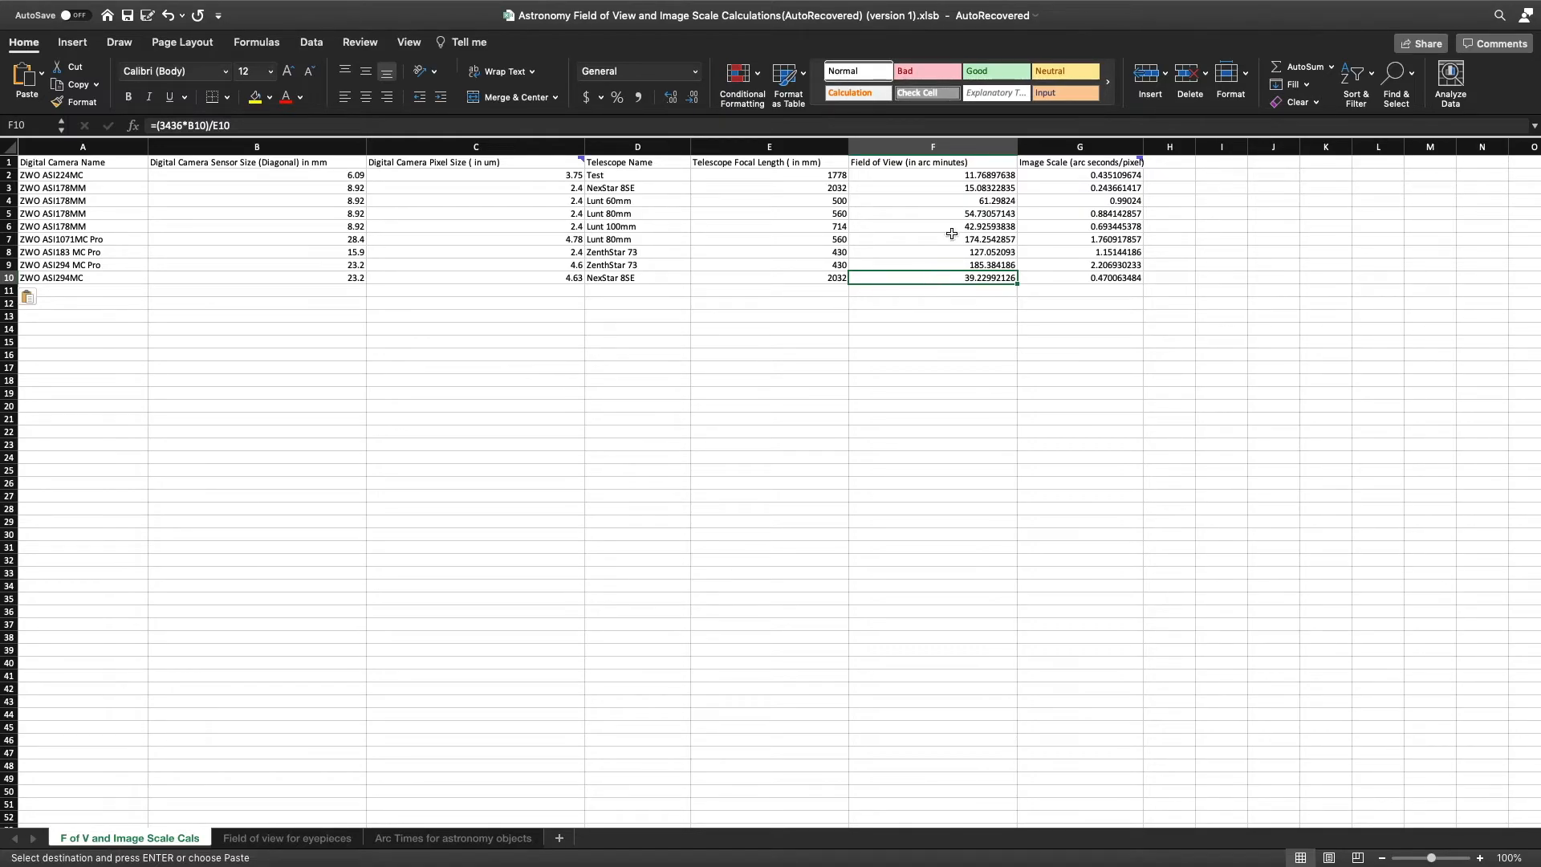
mouse_move(973, 200)
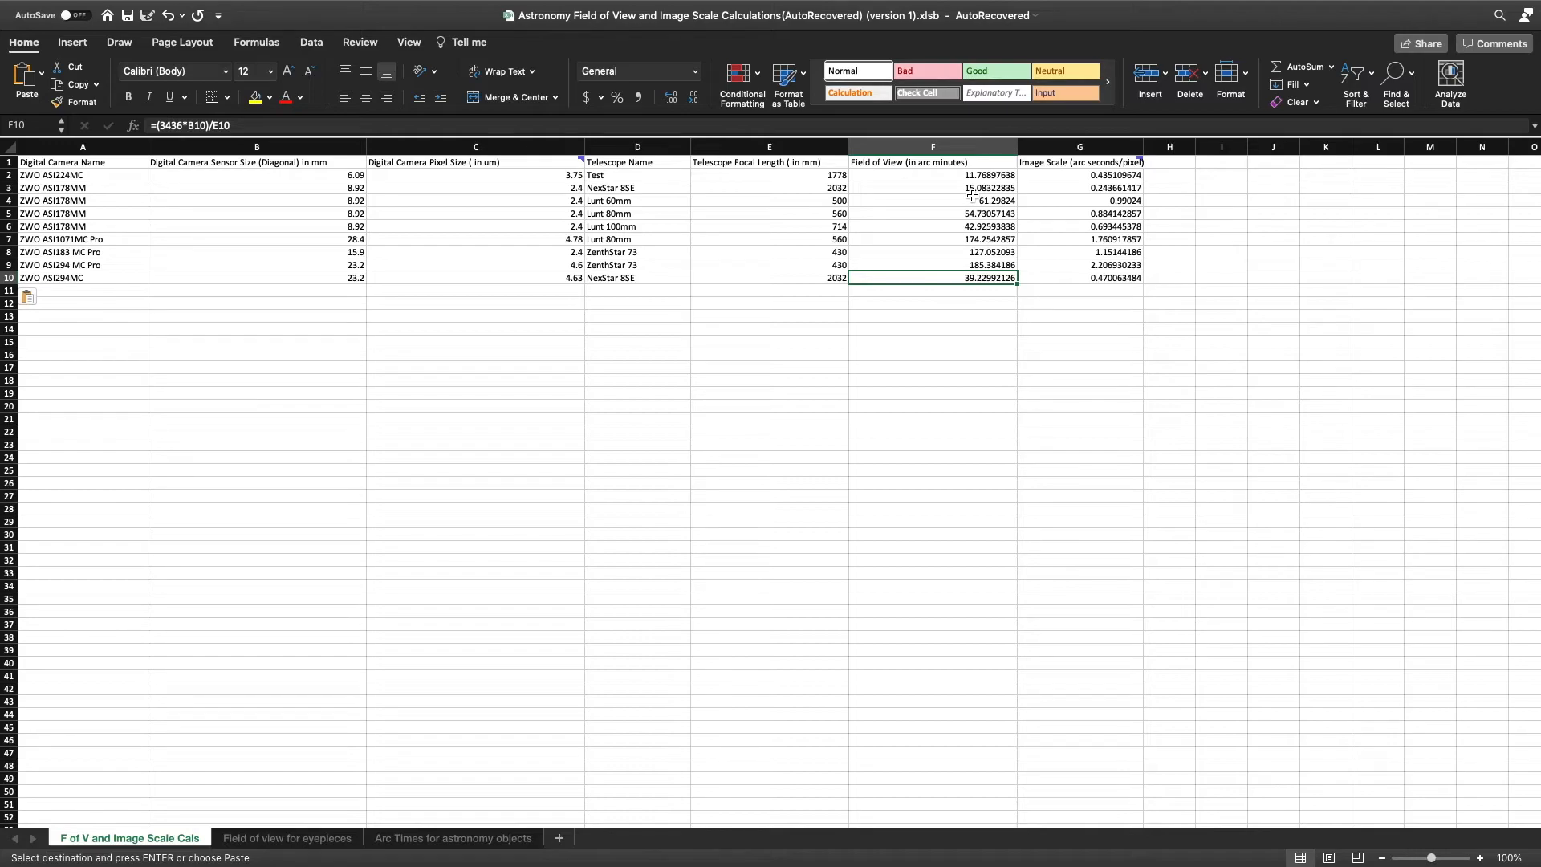
mouse_move(336, 739)
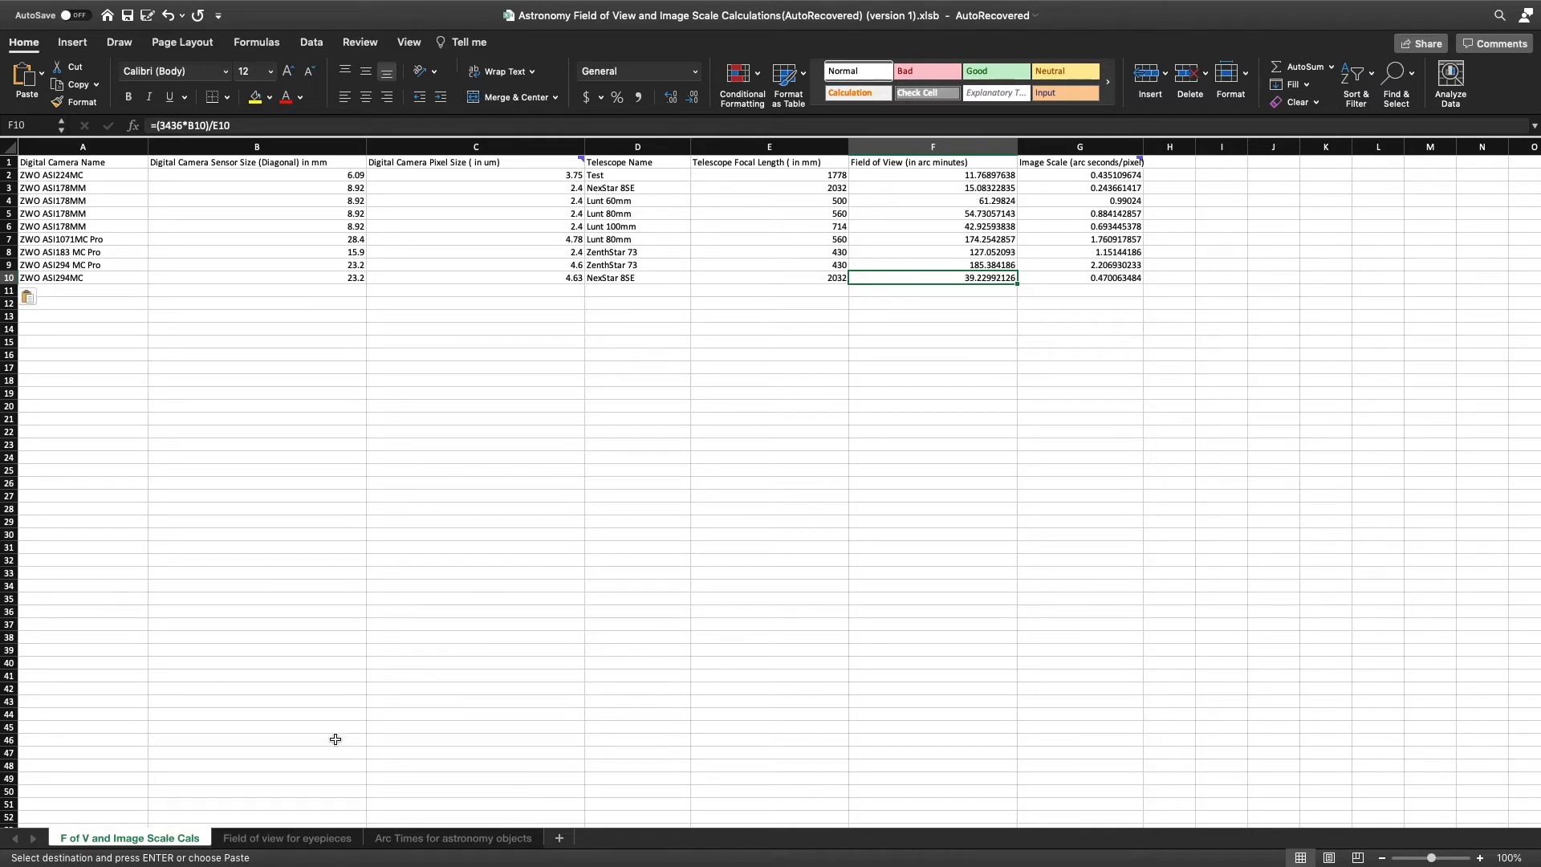
click(285, 838)
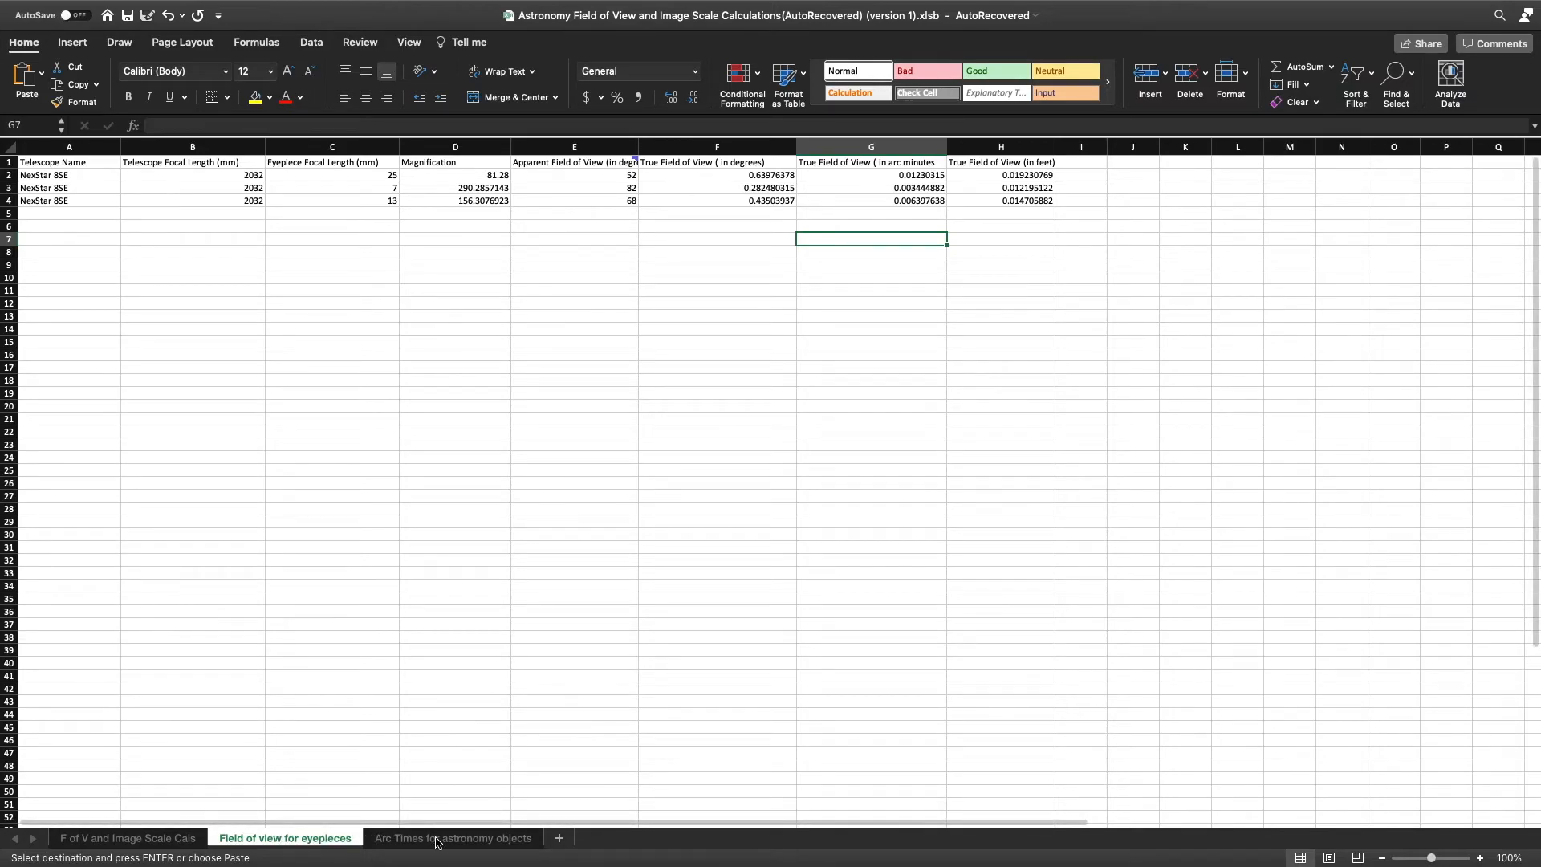
Step: Switch to the Arc Times for astronomy objects sheet
click(451, 838)
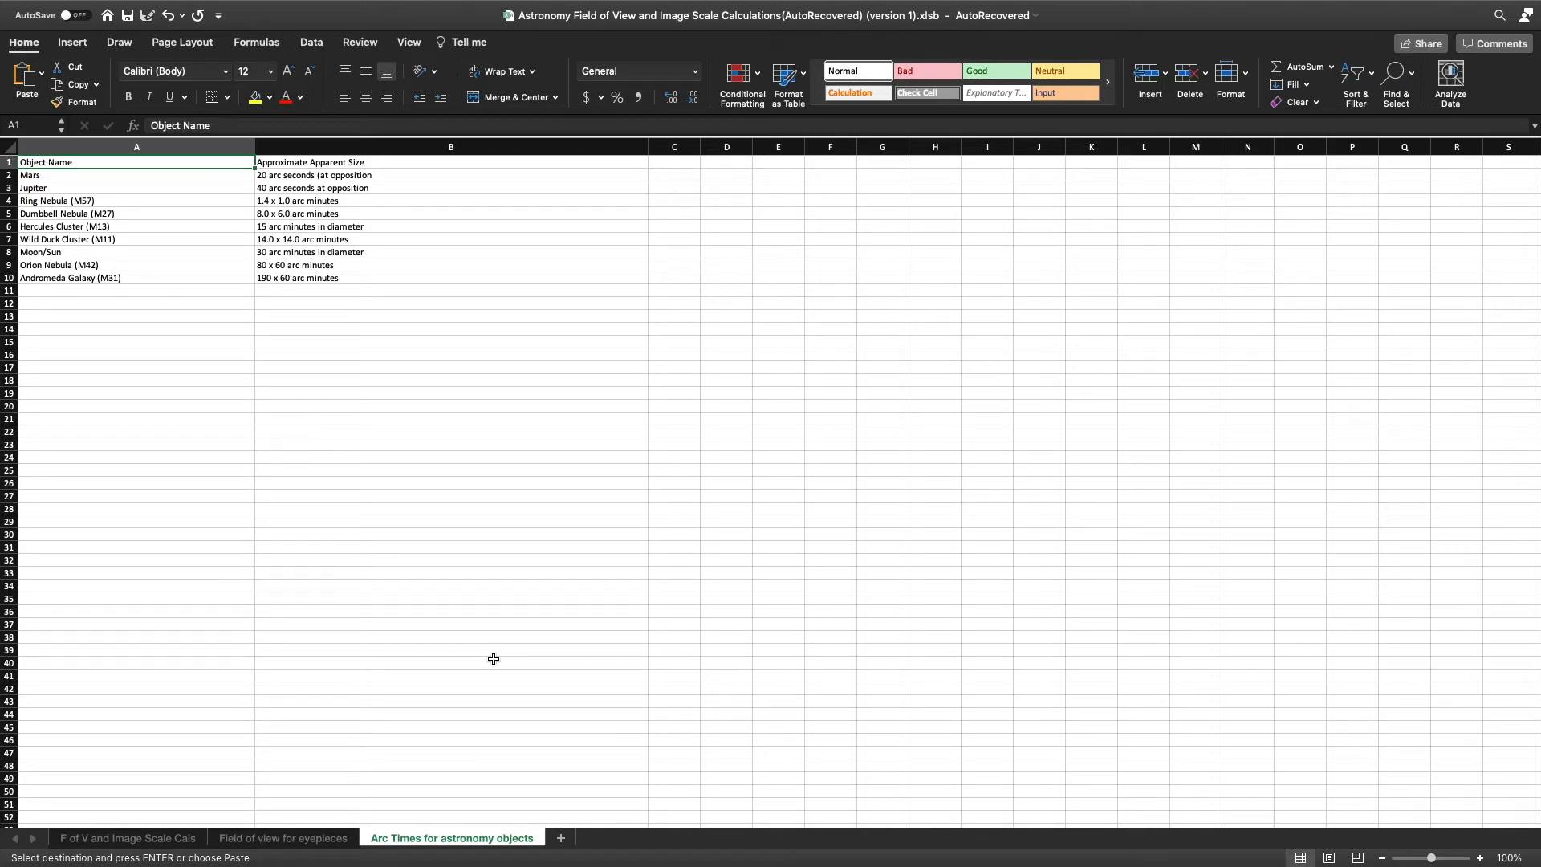
mouse_move(163, 236)
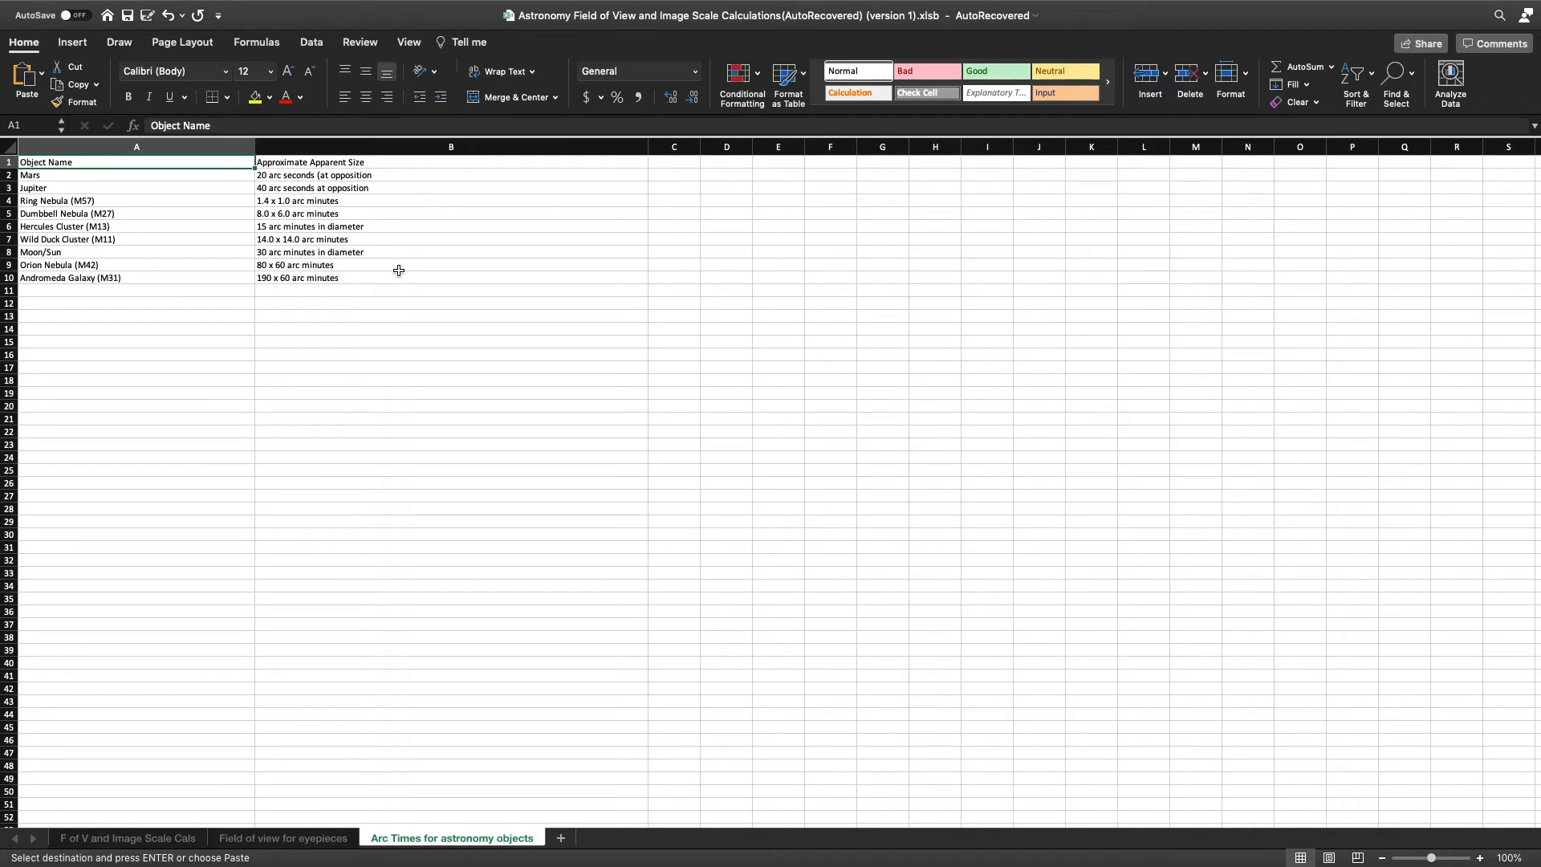
mouse_move(247, 757)
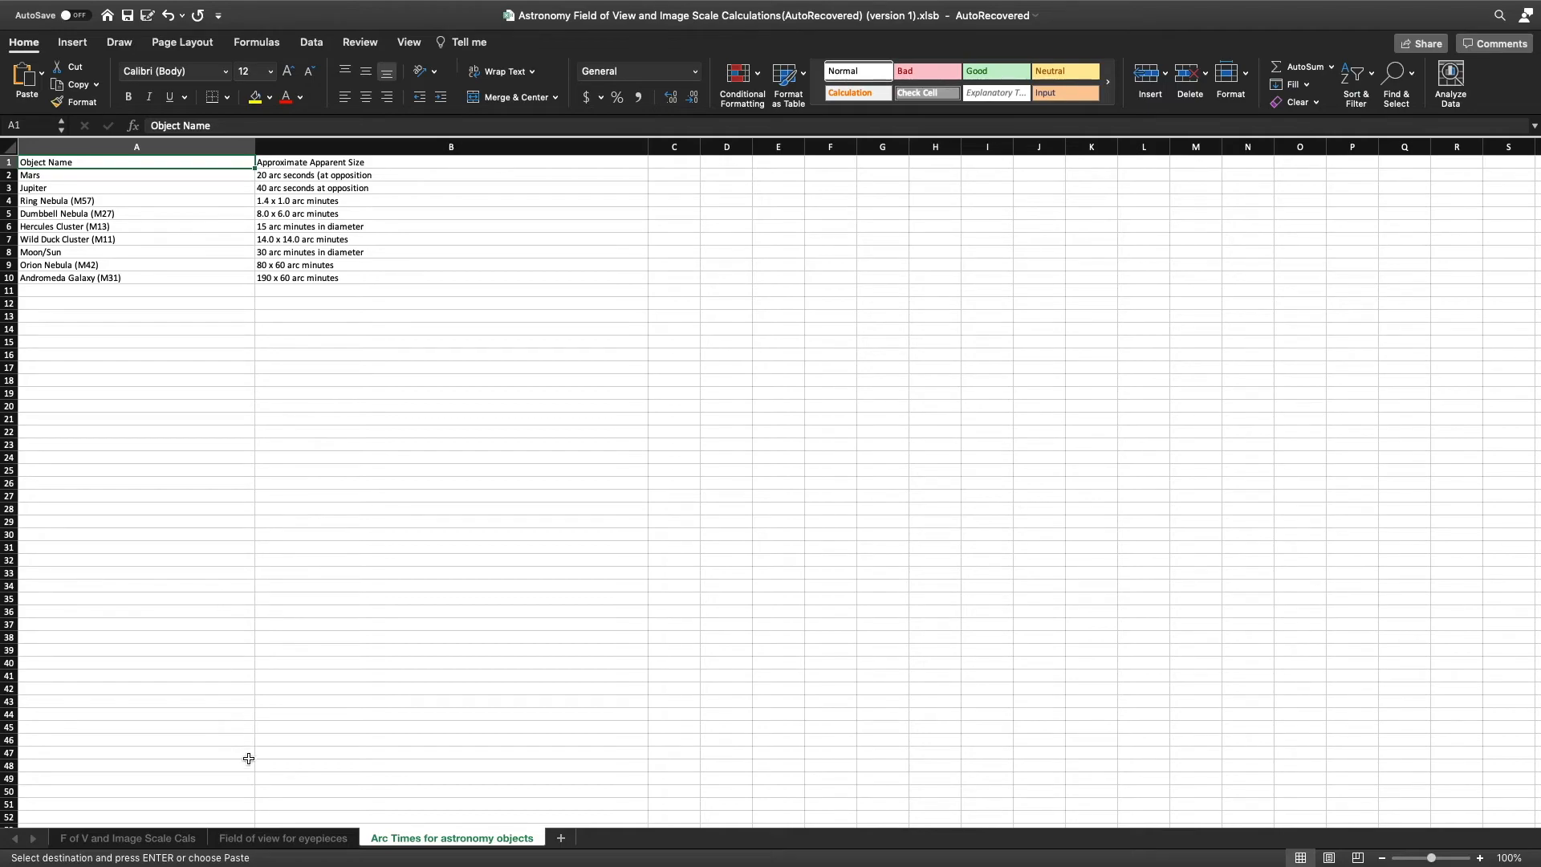
Step: Return to the F of V and Image Scale Cals sheet
click(128, 837)
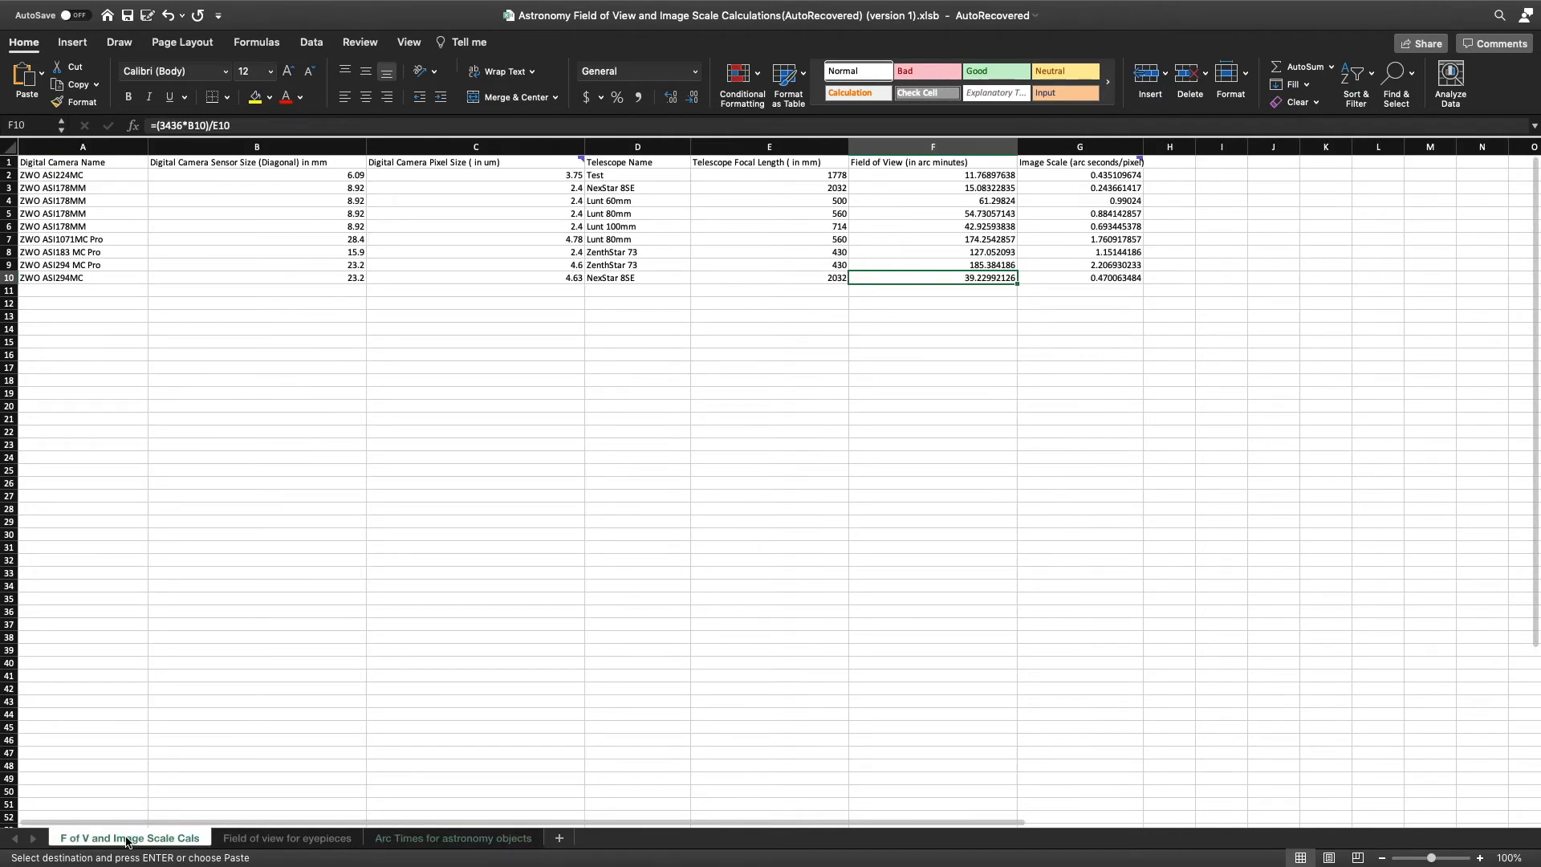
mouse_move(533, 340)
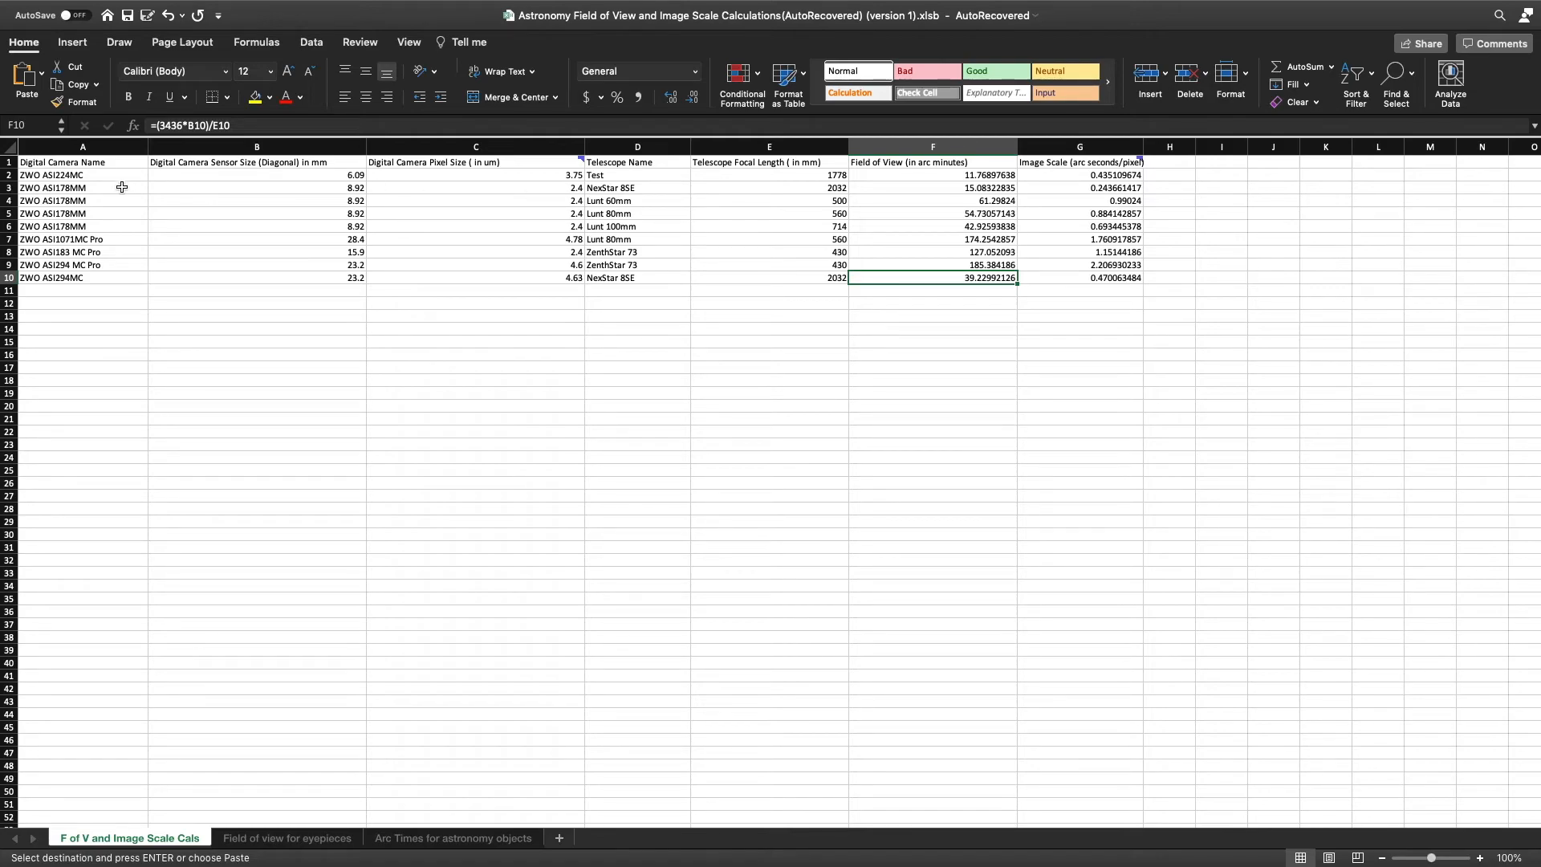
mouse_move(727, 260)
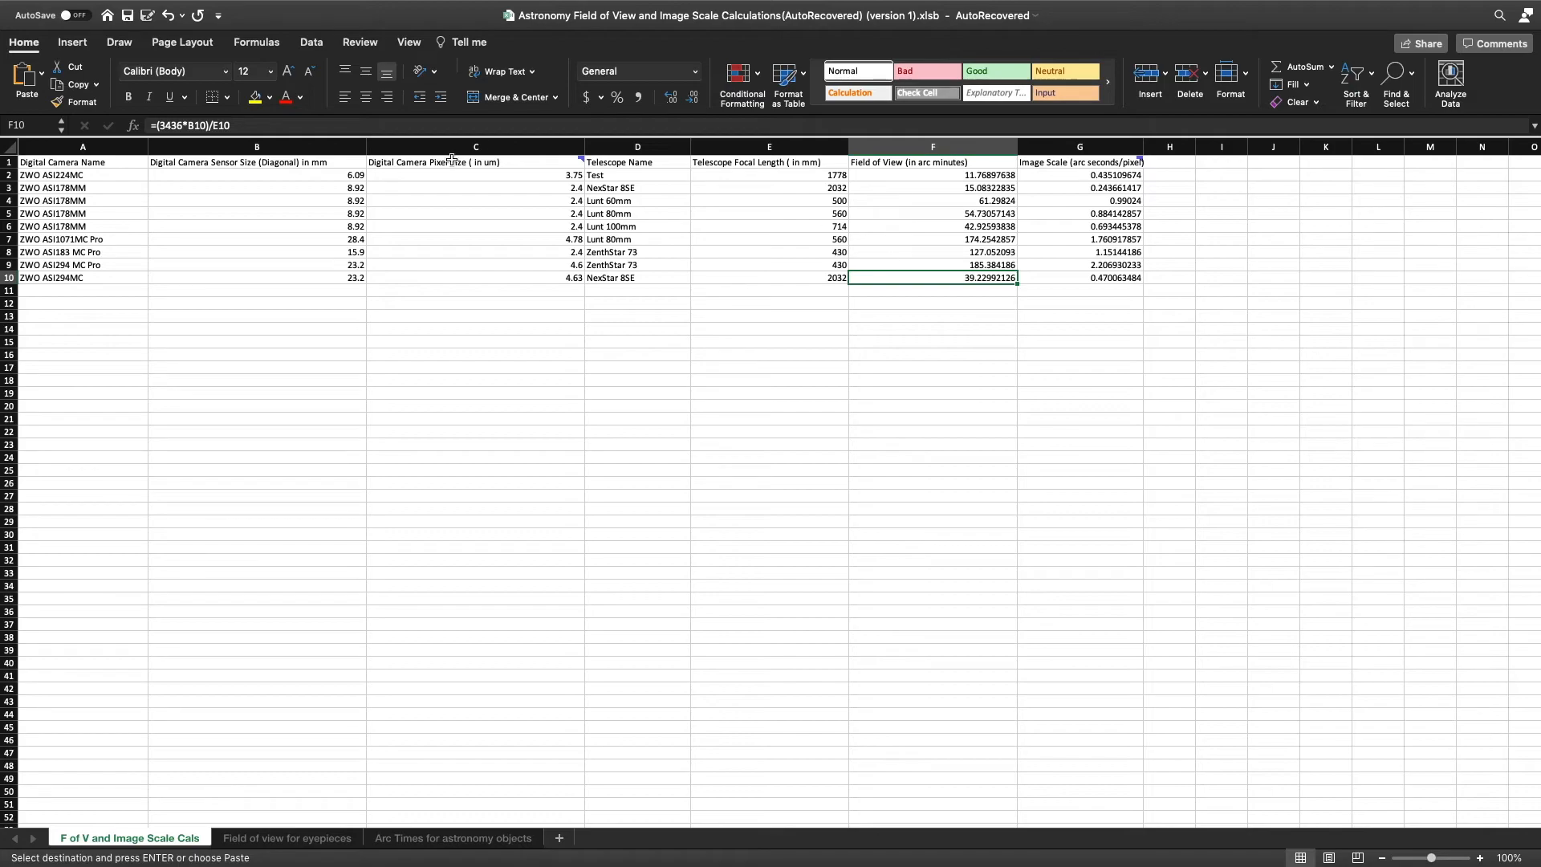
mouse_move(187, 241)
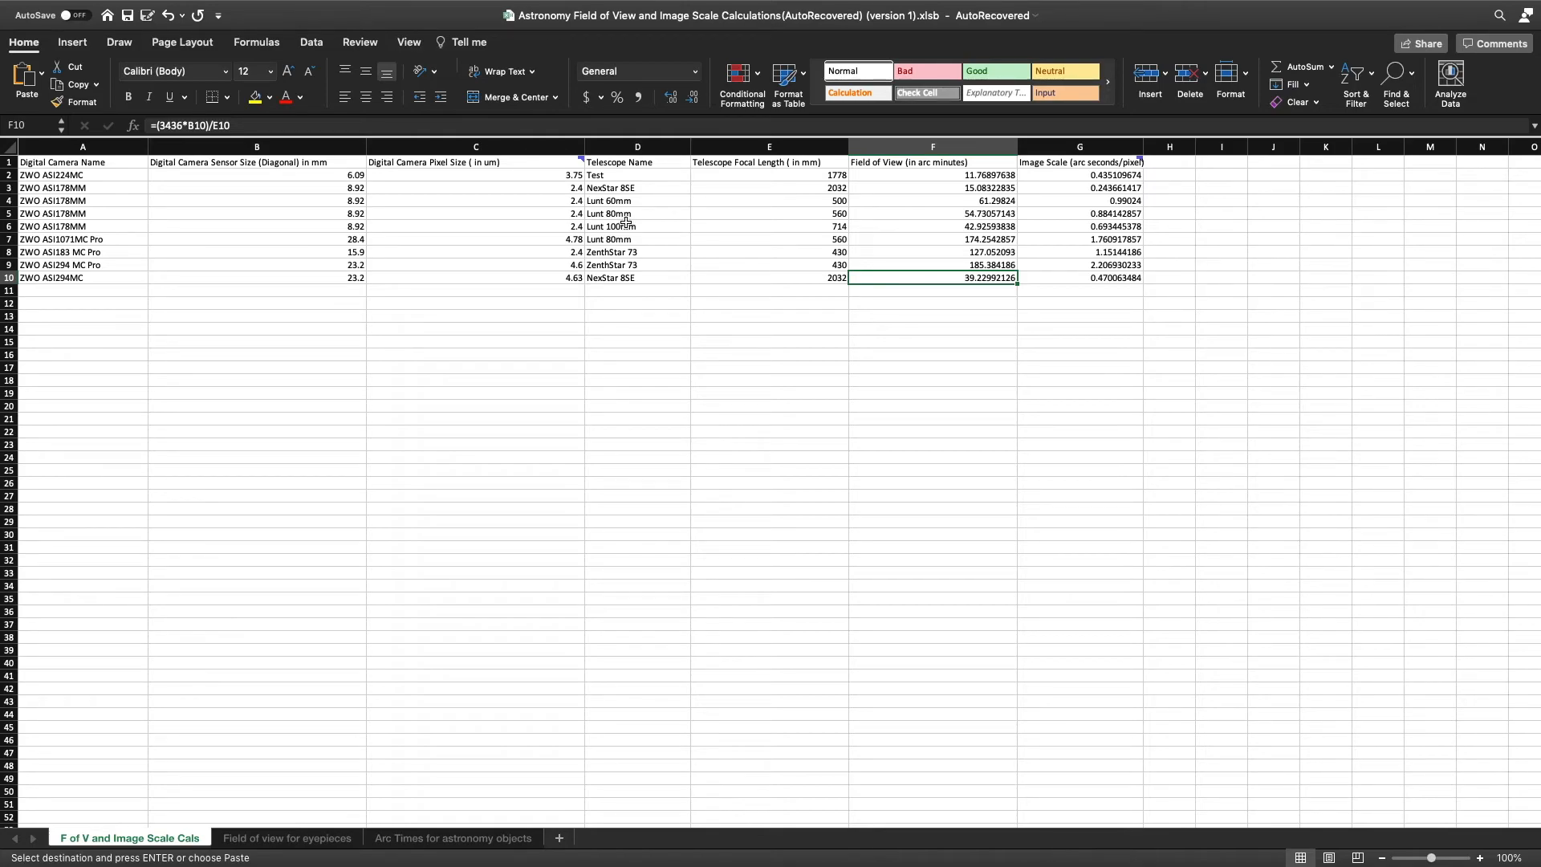
mouse_move(963, 219)
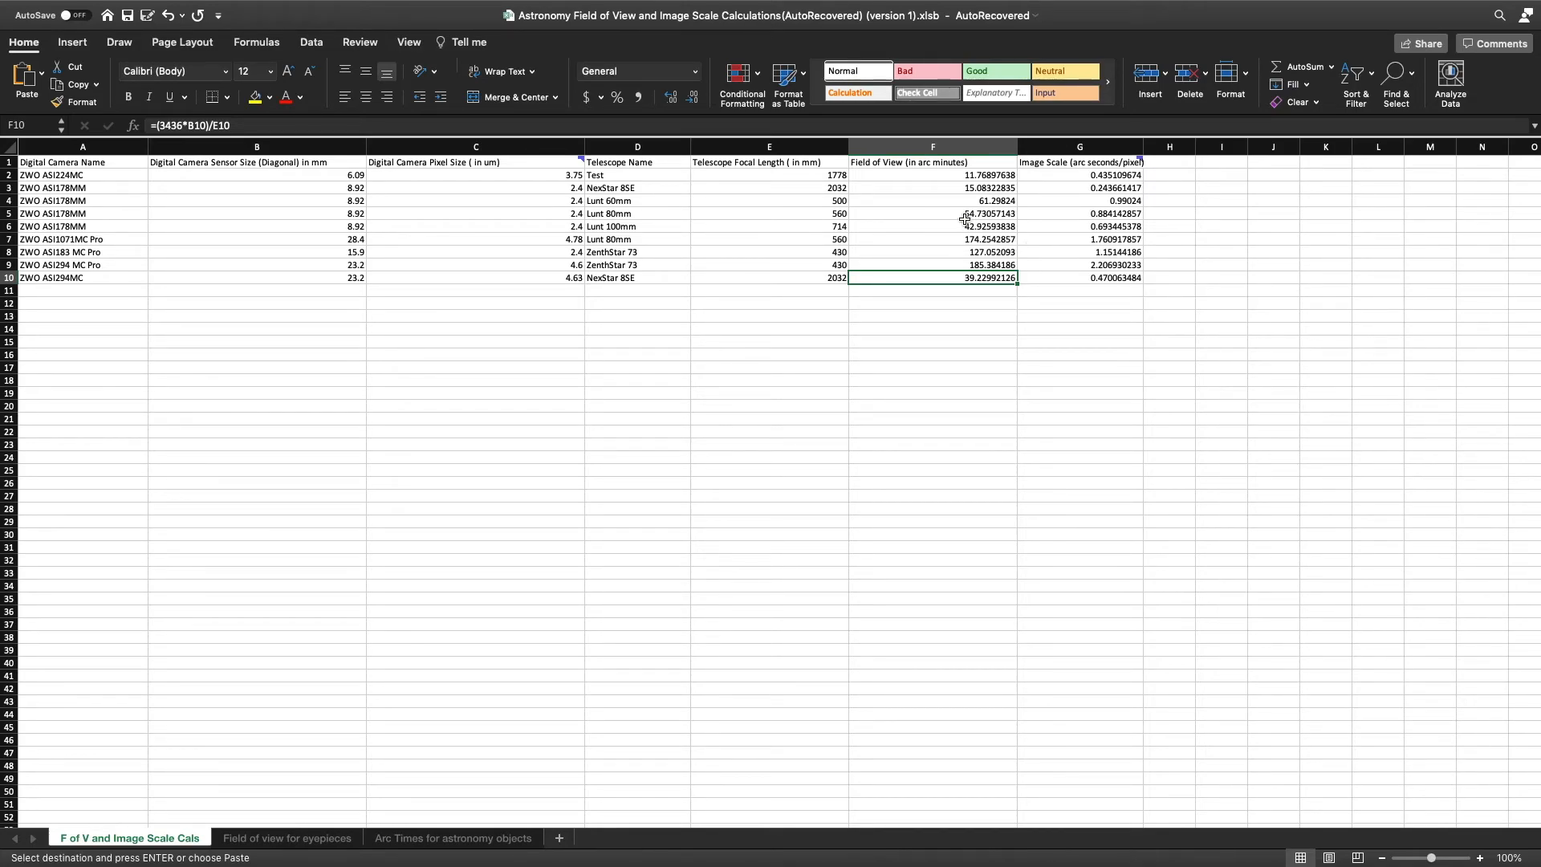